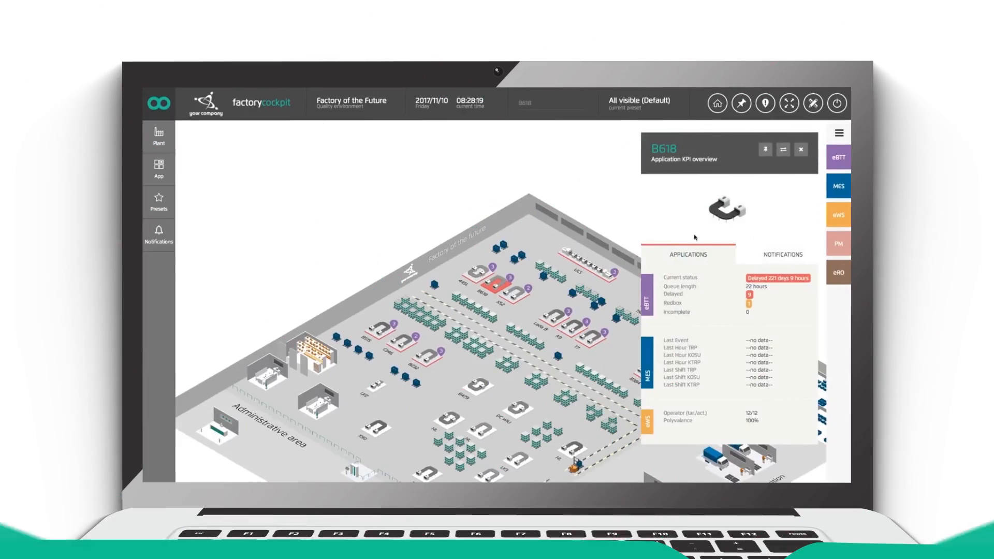
- Dismiss the B618 KPI overview, load the Saved preset, and return to the clean plant view
click(159, 203)
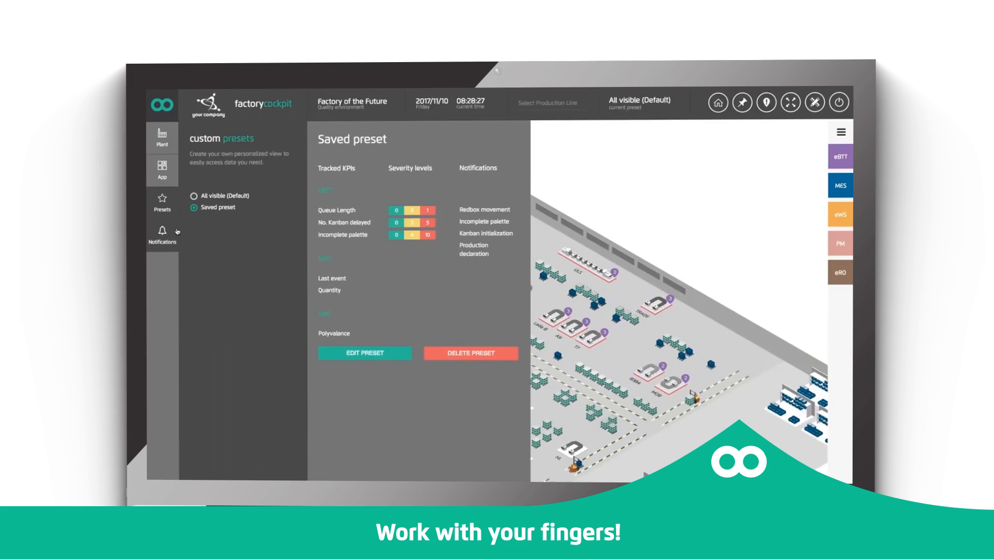
click(194, 195)
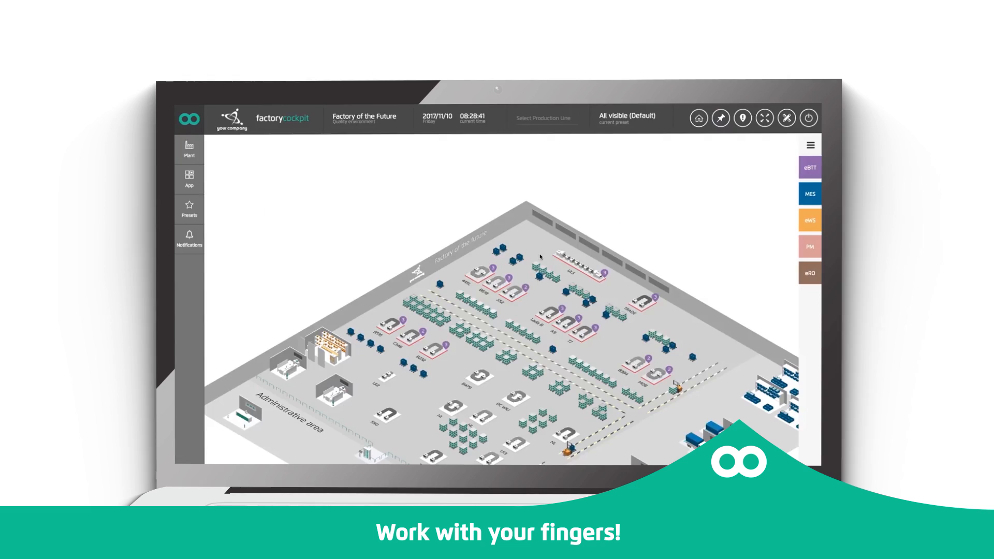
click(786, 121)
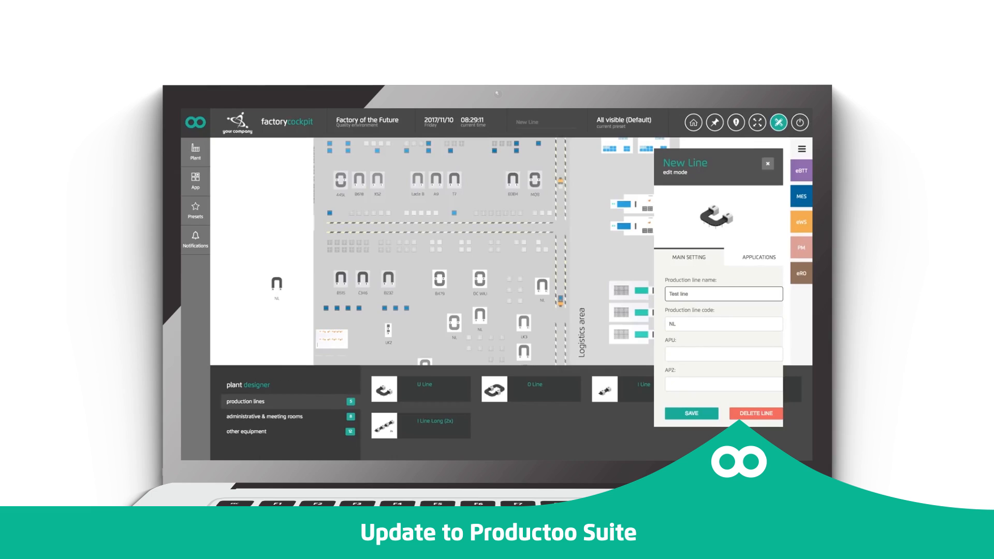
- Save the new 'Test line' in plant designer and confirm the Saved! message
click(692, 413)
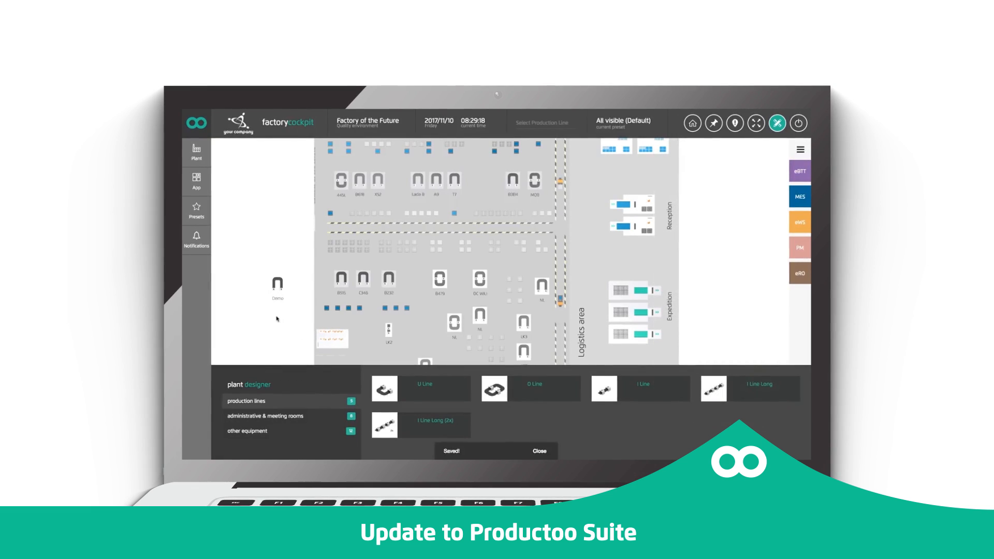
click(278, 282)
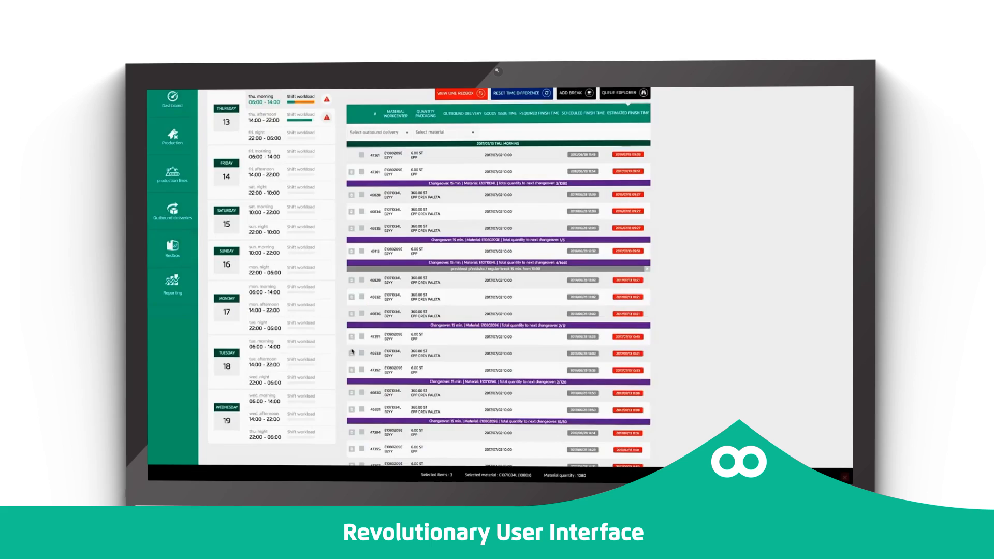
- Go from the eBTT schedule via Dashboard to the Reporting analytics table by line, shift and material
click(576, 92)
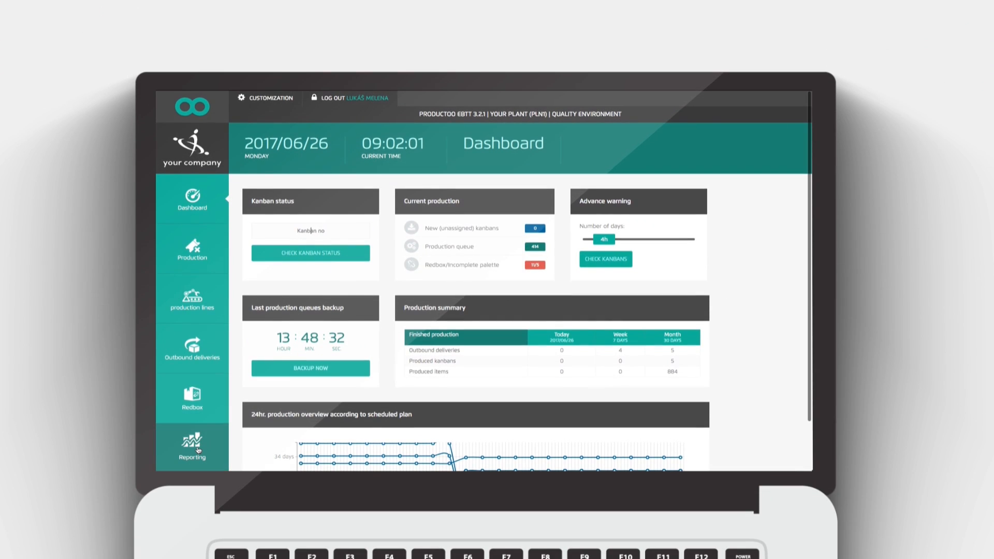
click(191, 447)
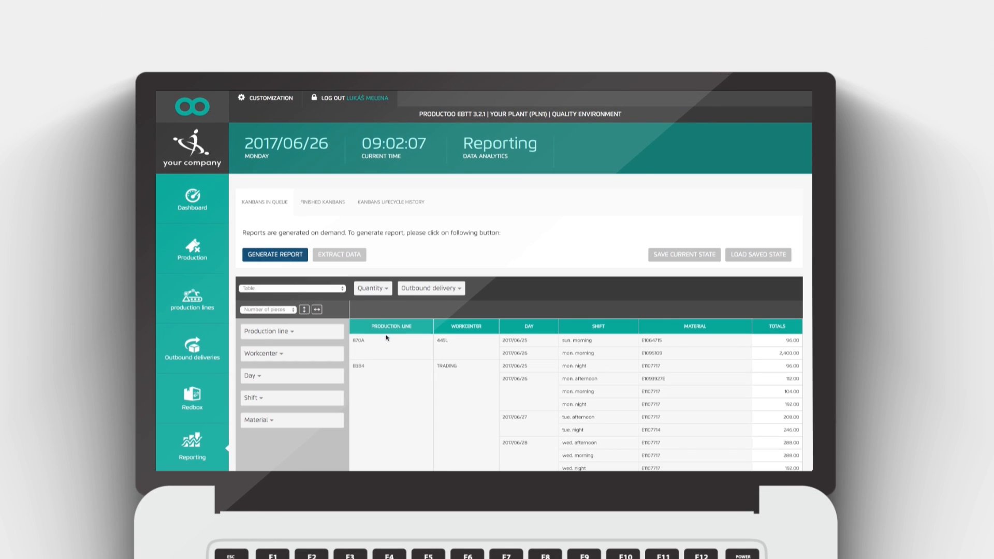